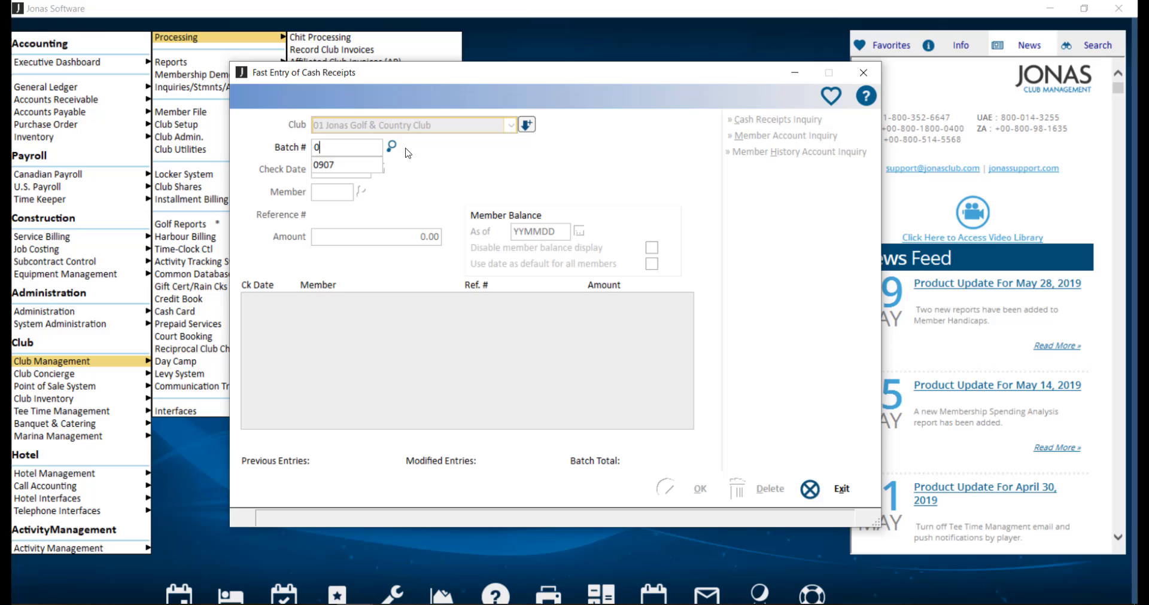
# Step: Start batch 06112019 with check date June 11, 2019 and bring up the member list
pyautogui.write('6112019')
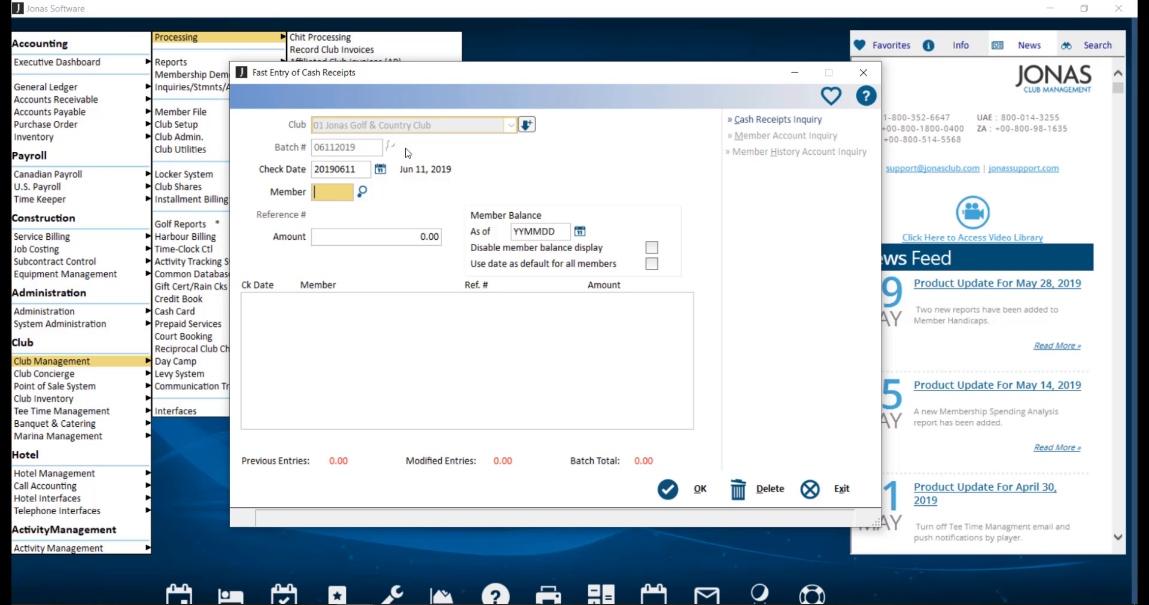
pyautogui.click(359, 192)
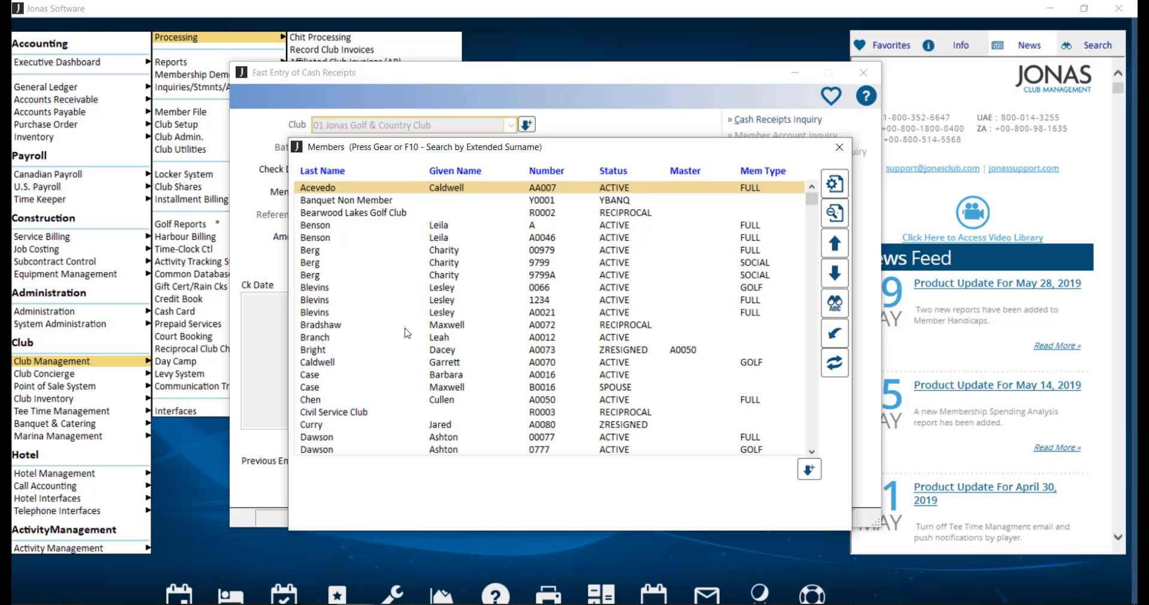
pyautogui.doubleClick(308, 374)
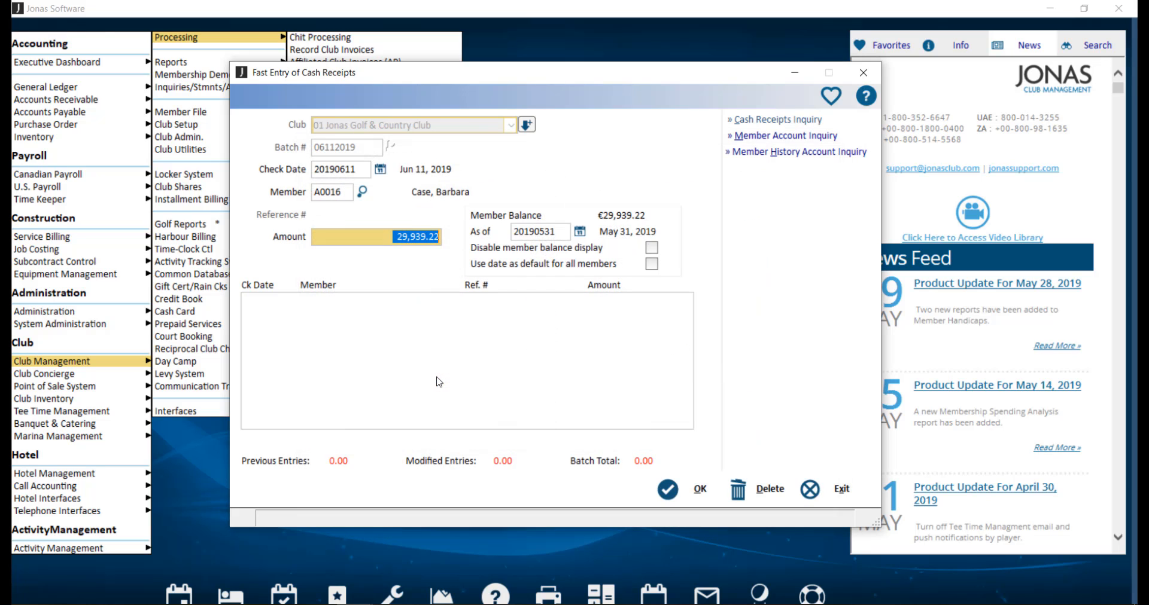
pyautogui.moveTo(457, 245)
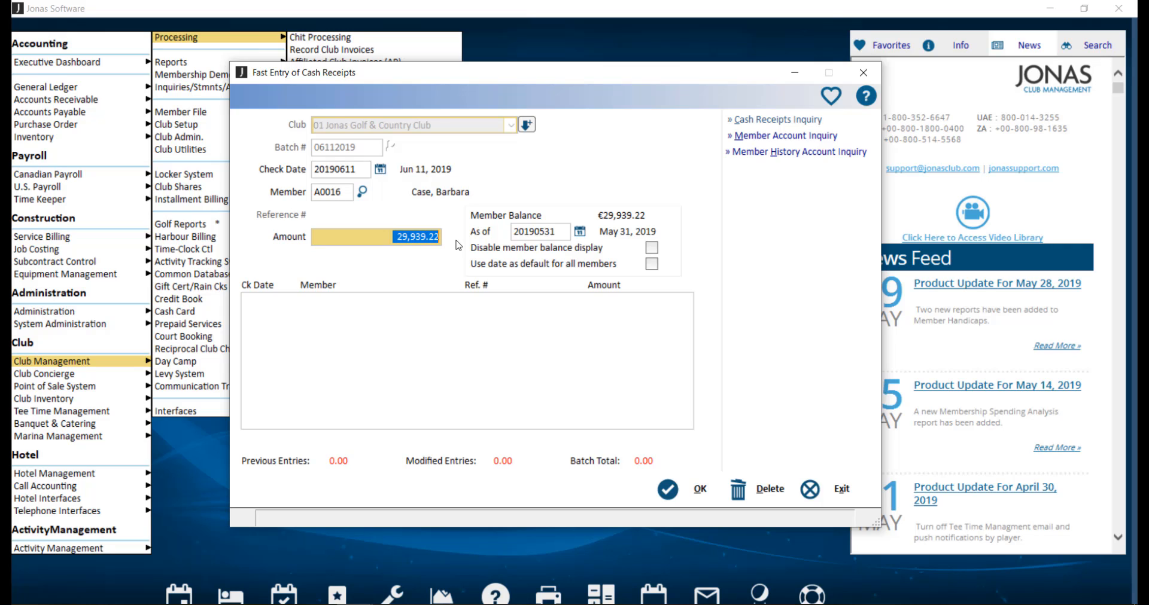
pyautogui.write('1.00')
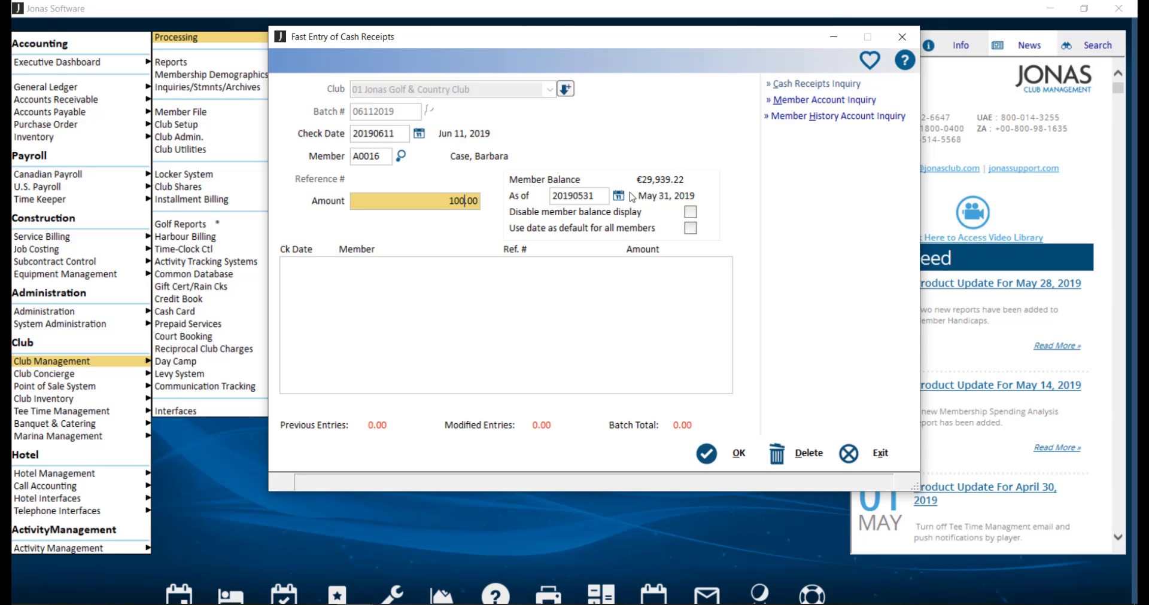
pyautogui.moveTo(715, 235)
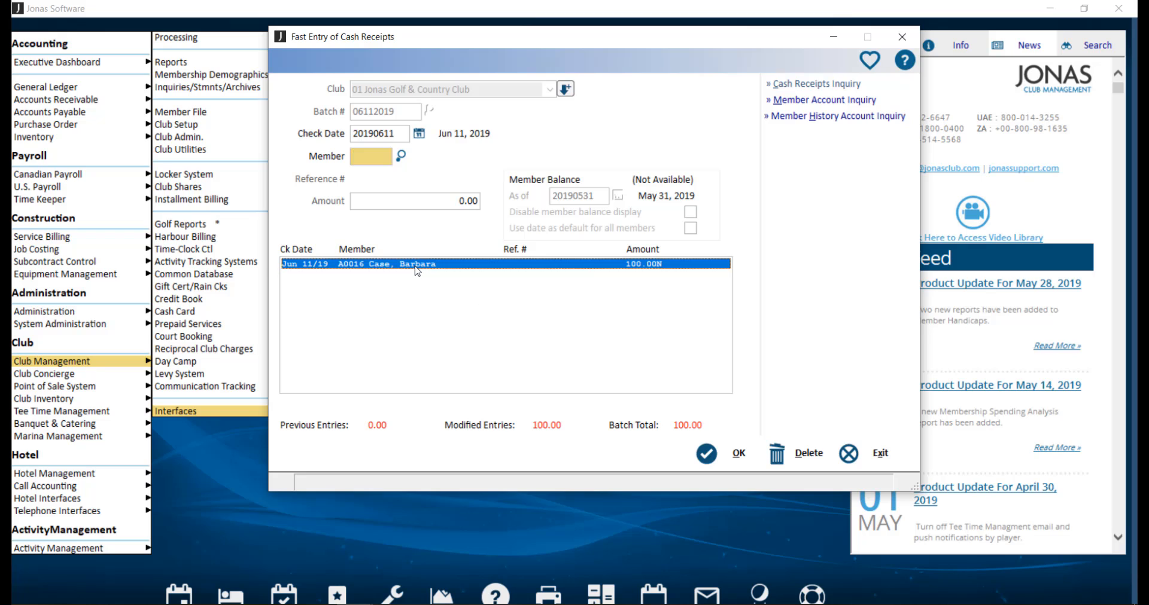
pyautogui.doubleClick(417, 265)
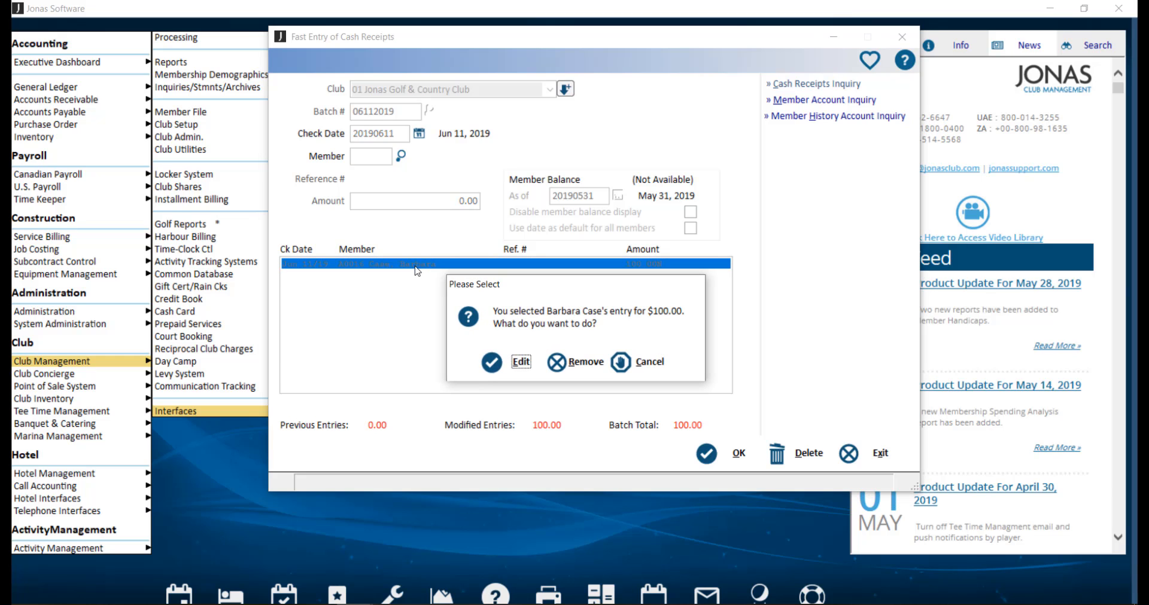
pyautogui.moveTo(565, 369)
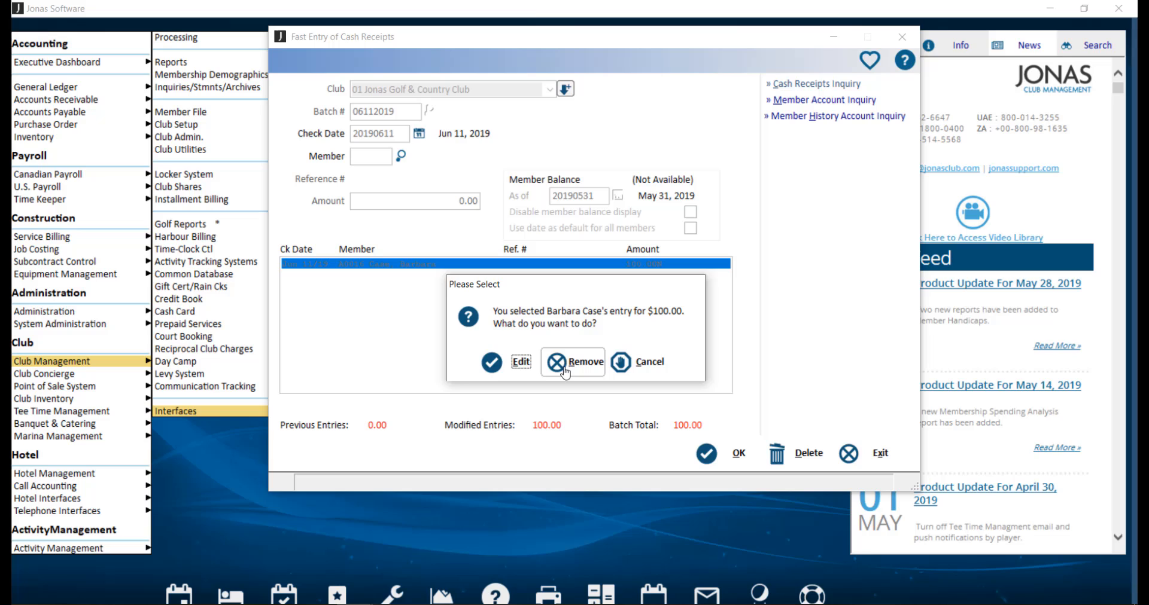
pyautogui.click(648, 362)
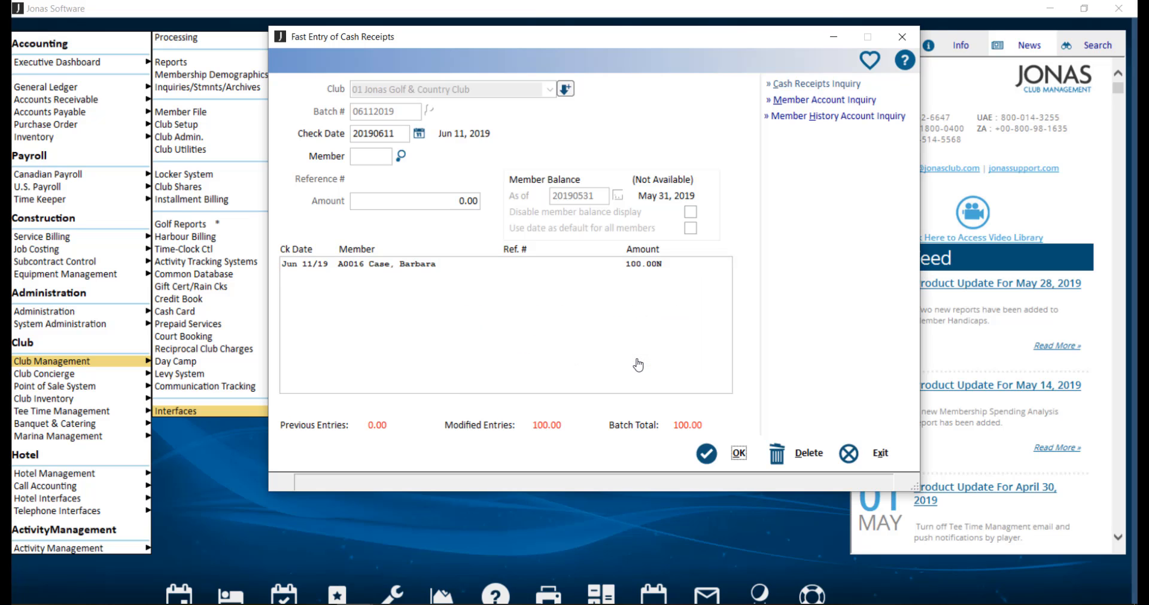
pyautogui.moveTo(640, 363)
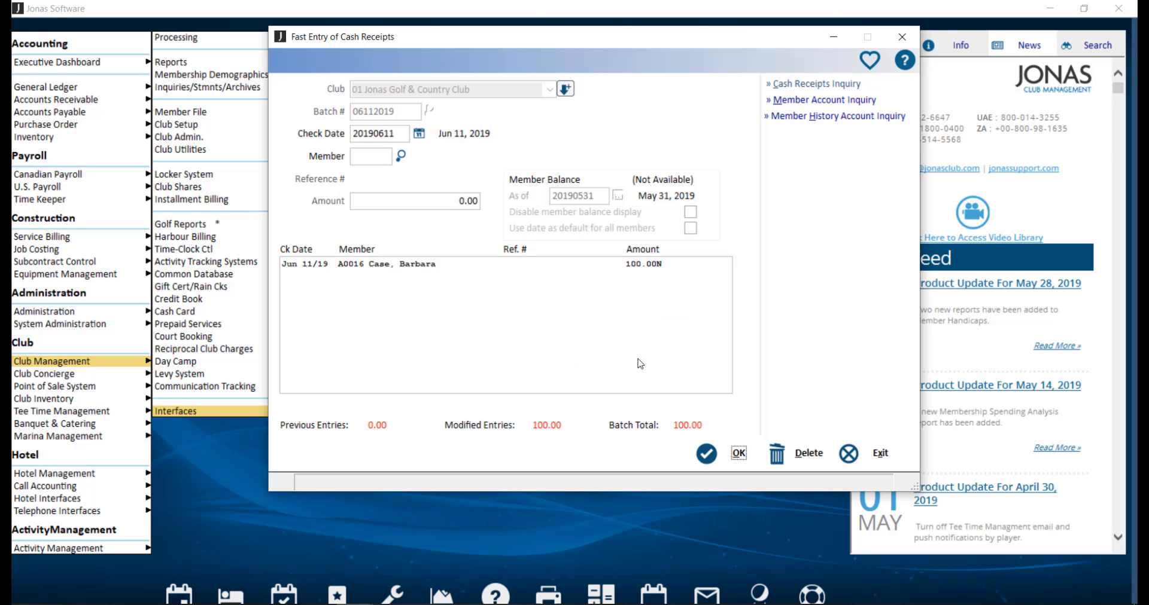
pyautogui.moveTo(728, 424)
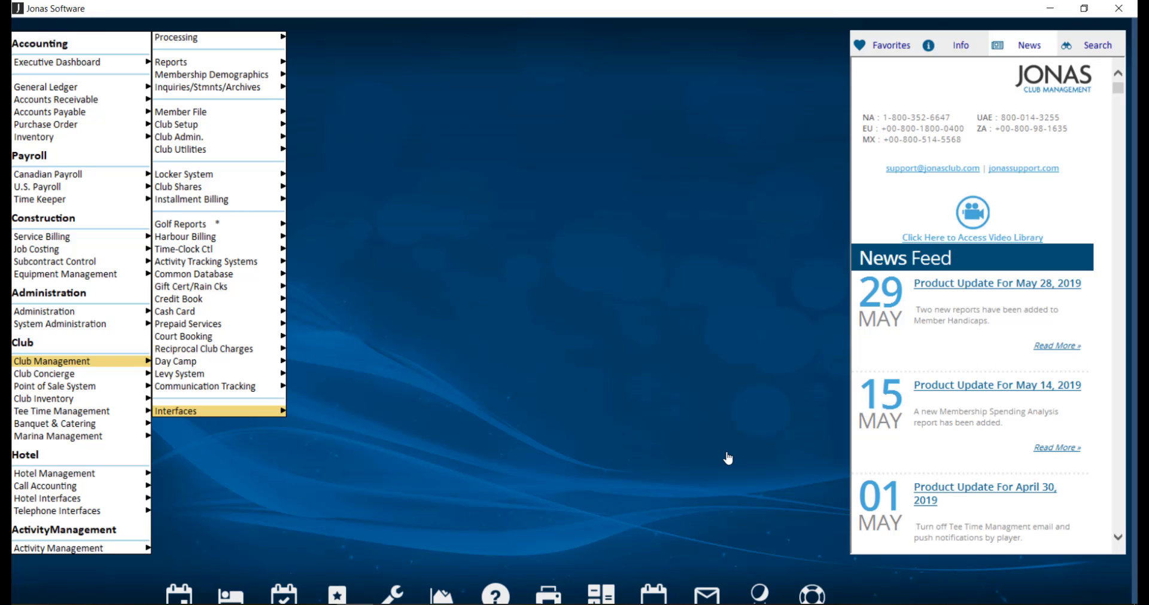
pyautogui.moveTo(403, 122)
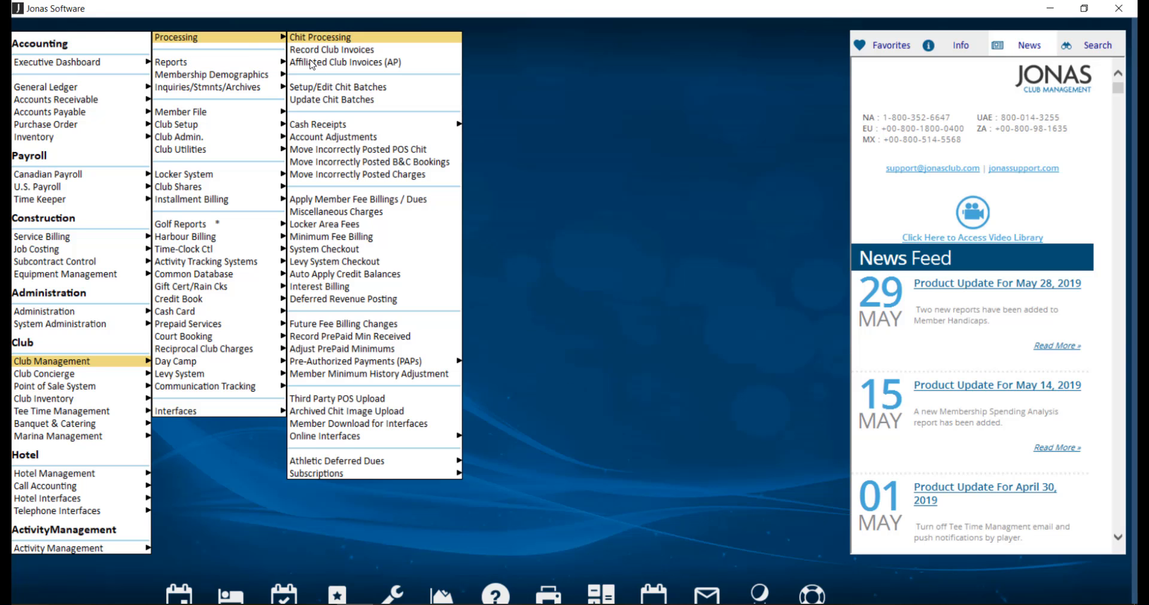
pyautogui.moveTo(317, 124)
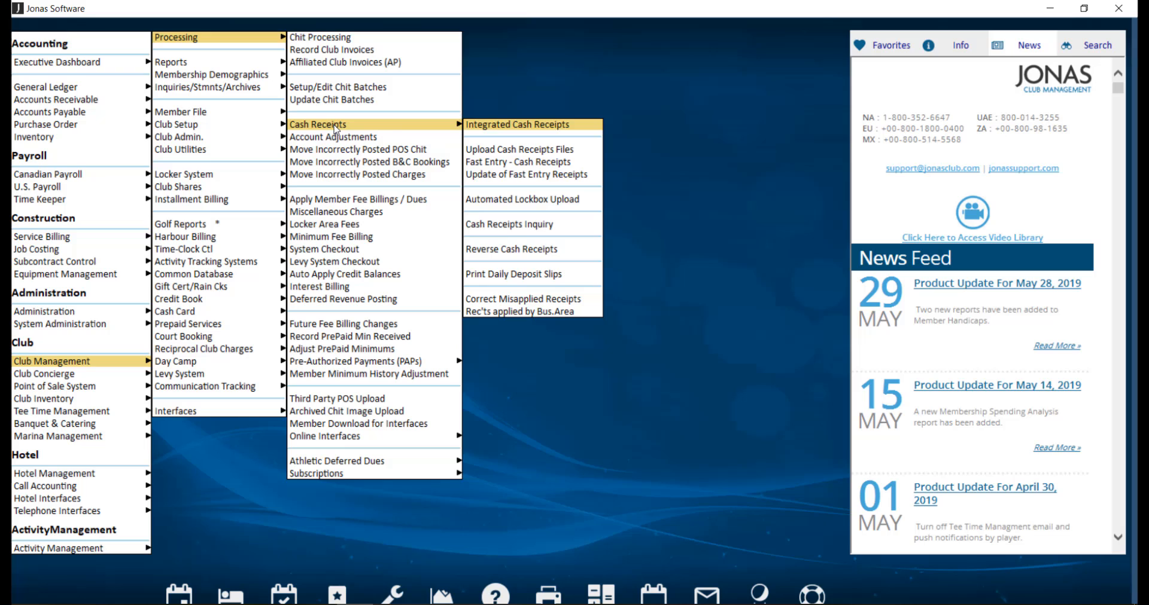
pyautogui.moveTo(525, 179)
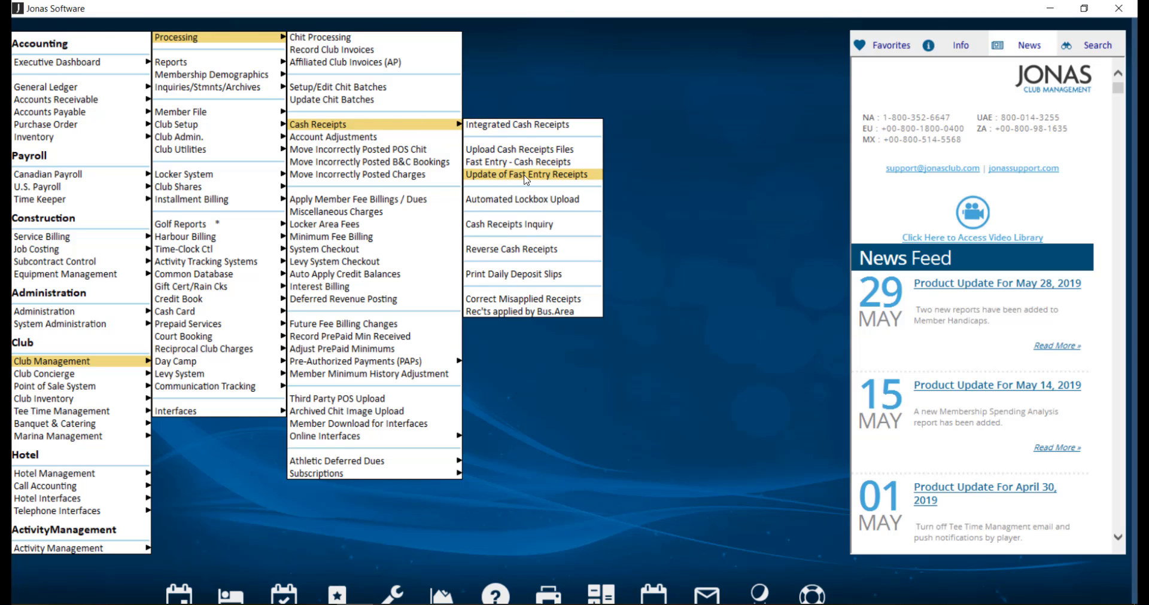
# Step: Go to Update of Fast Entry Receipts from the Cash Receipts processing menu
pyautogui.click(526, 175)
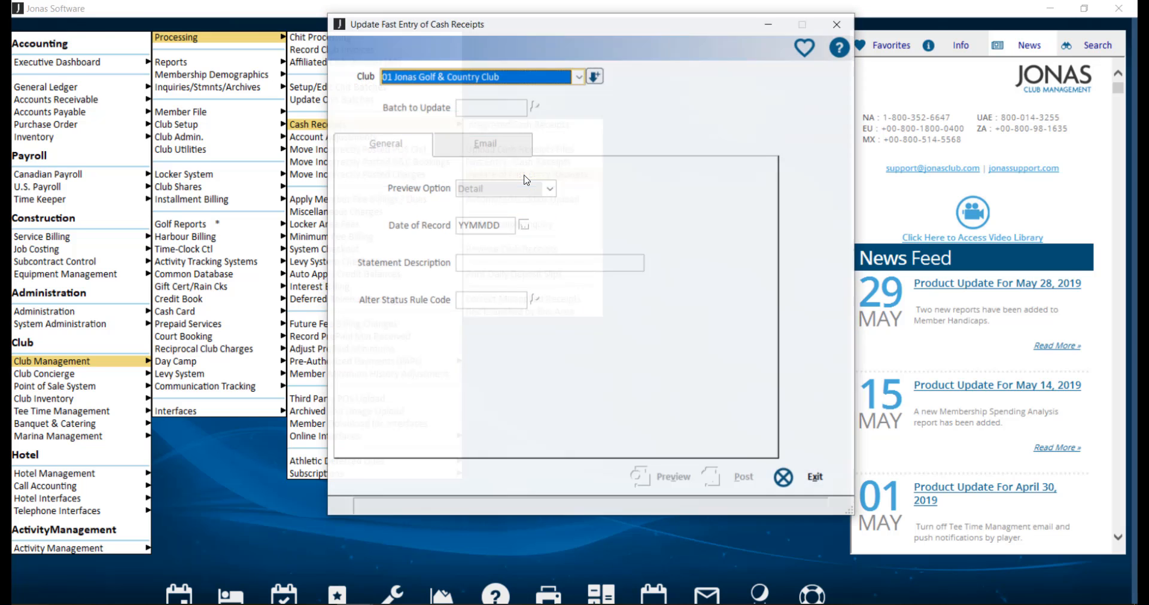
# Step: Choose batch 06112019 to update, keeping the default record date and description
pyautogui.click(596, 76)
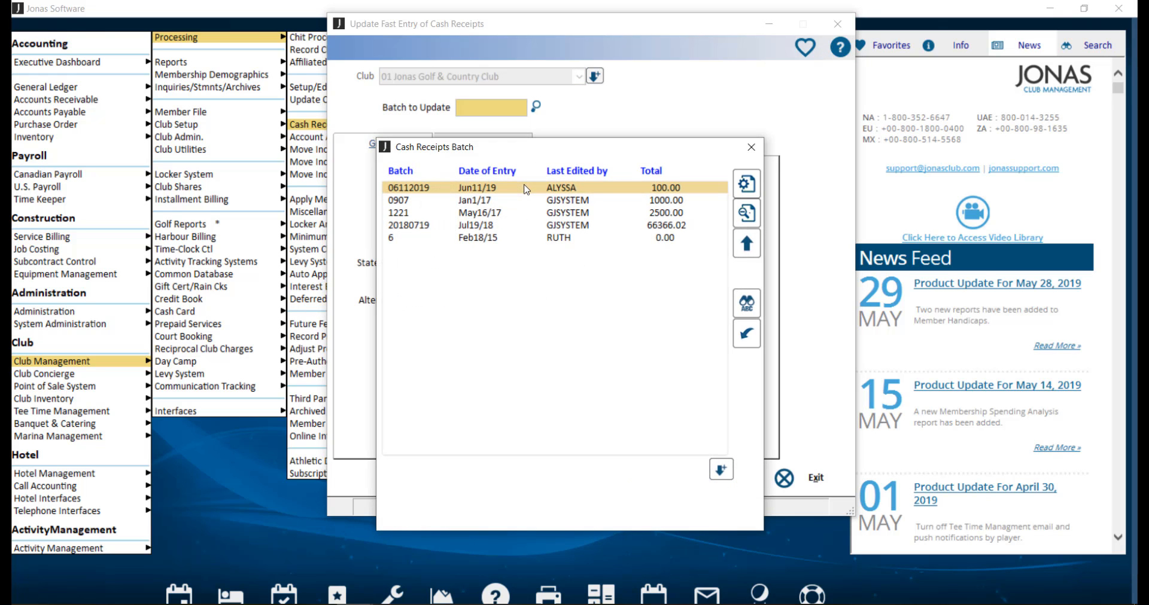
pyautogui.doubleClick(469, 187)
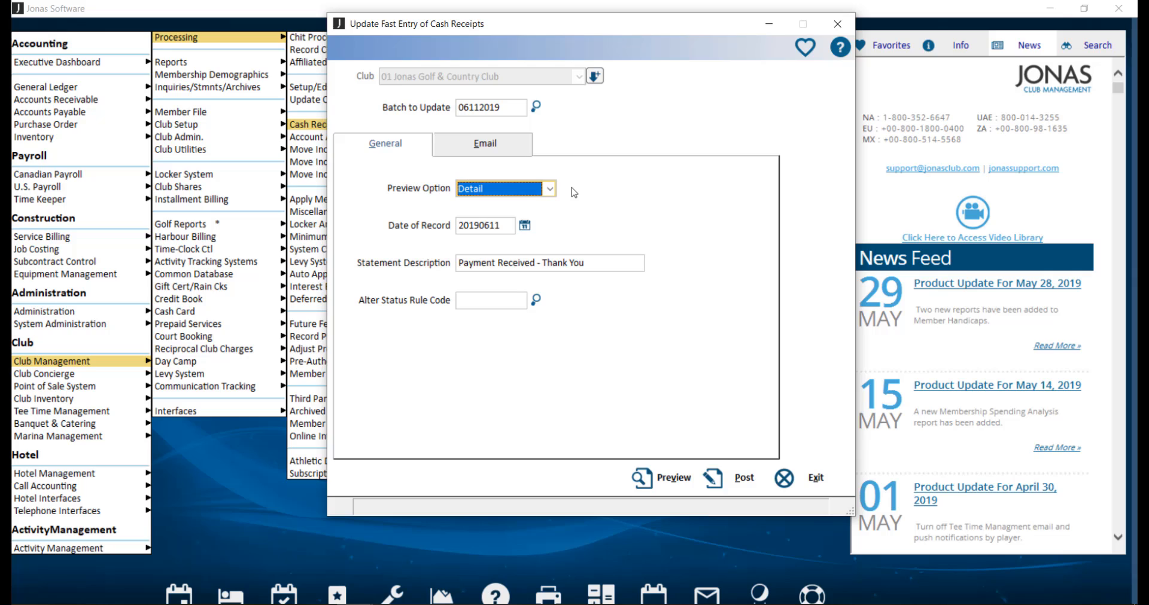
pyautogui.moveTo(548, 234)
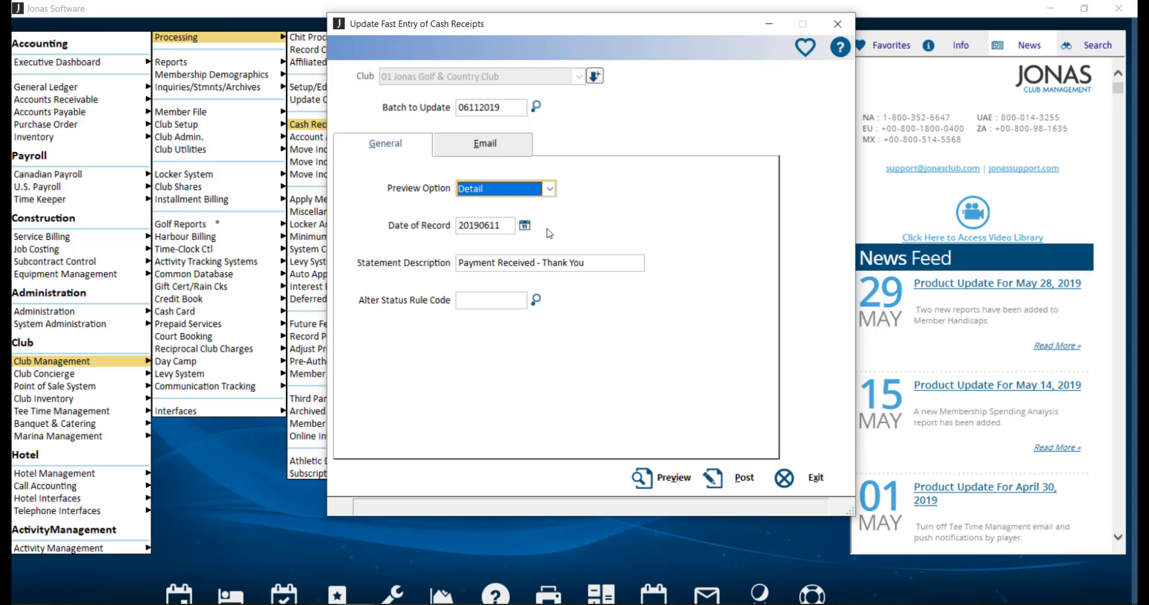
pyautogui.moveTo(540, 233)
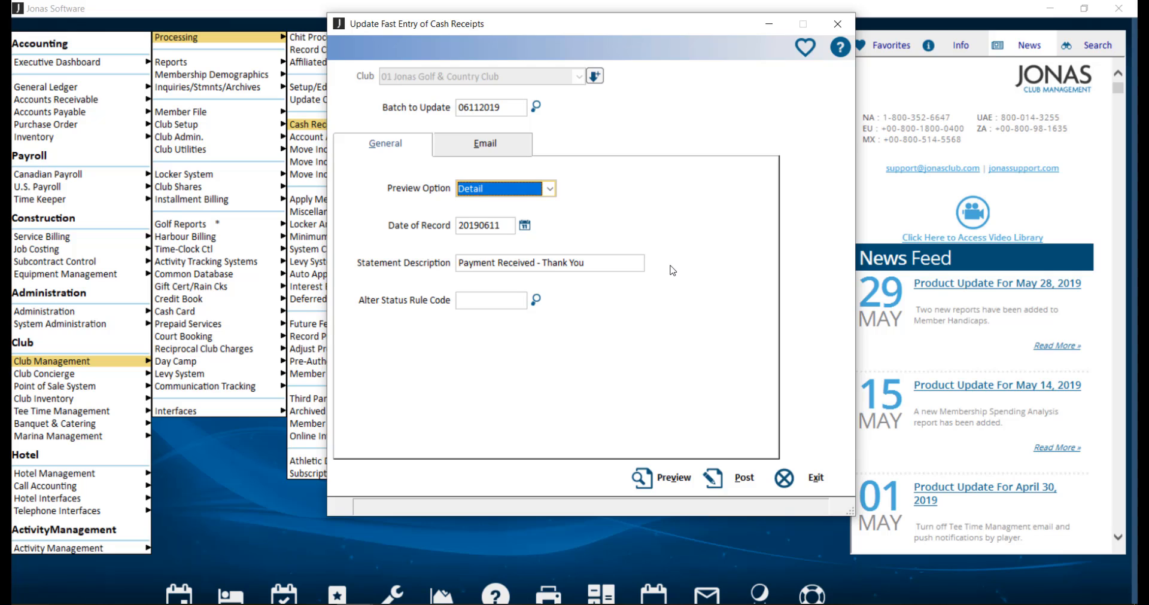
pyautogui.moveTo(672, 493)
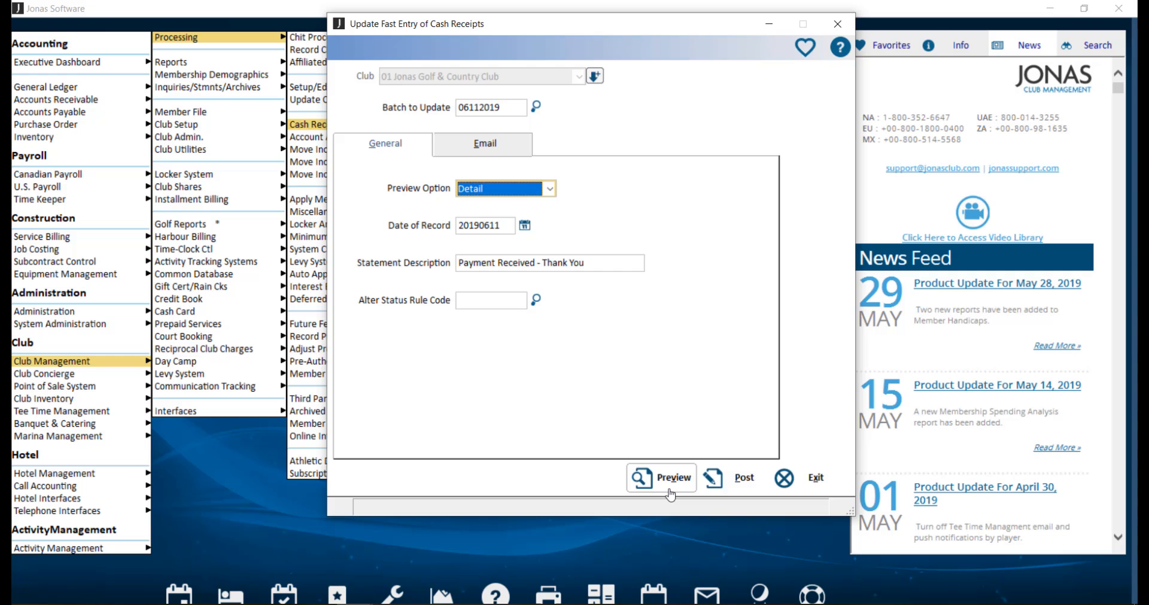
# Step: Preview the batch 06112019 update and close the report, leaving the post confirmation
pyautogui.click(661, 479)
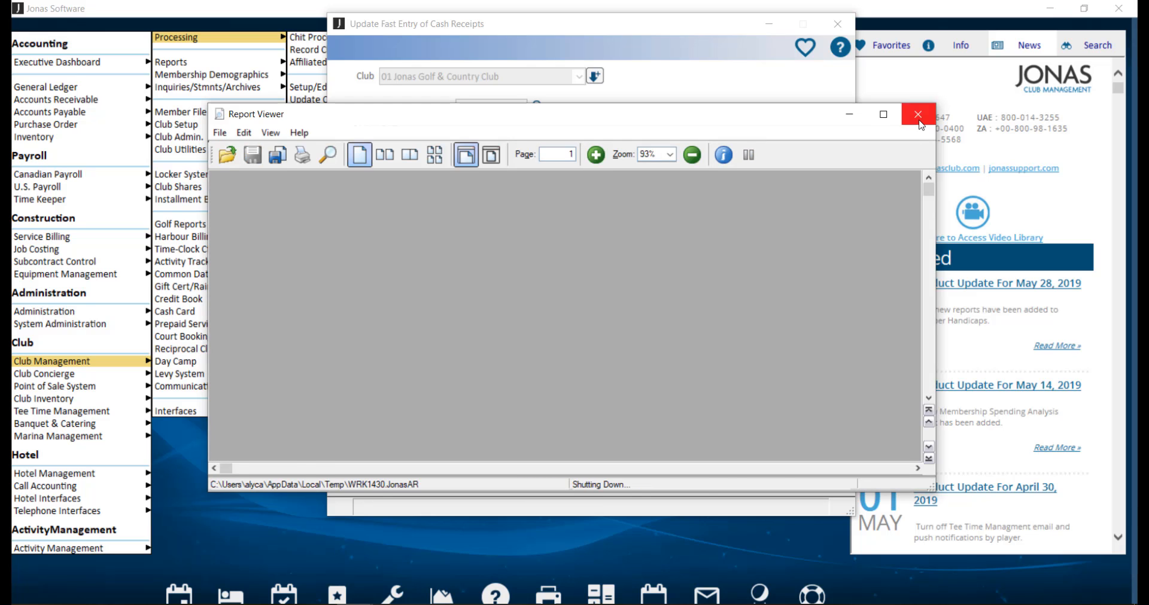
pyautogui.click(917, 114)
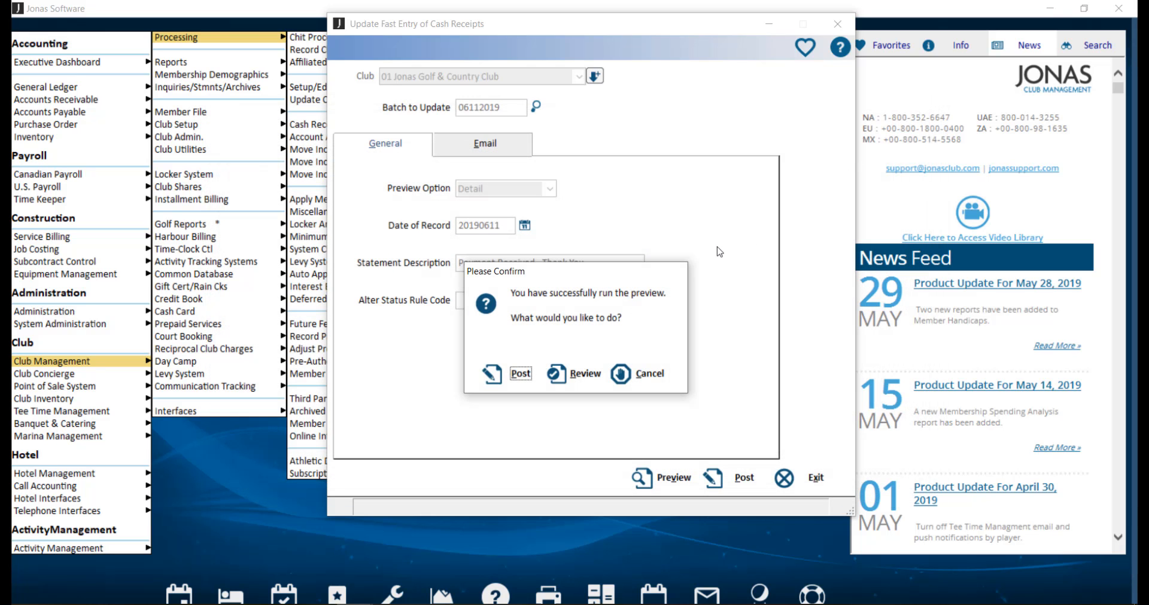
pyautogui.moveTo(519, 388)
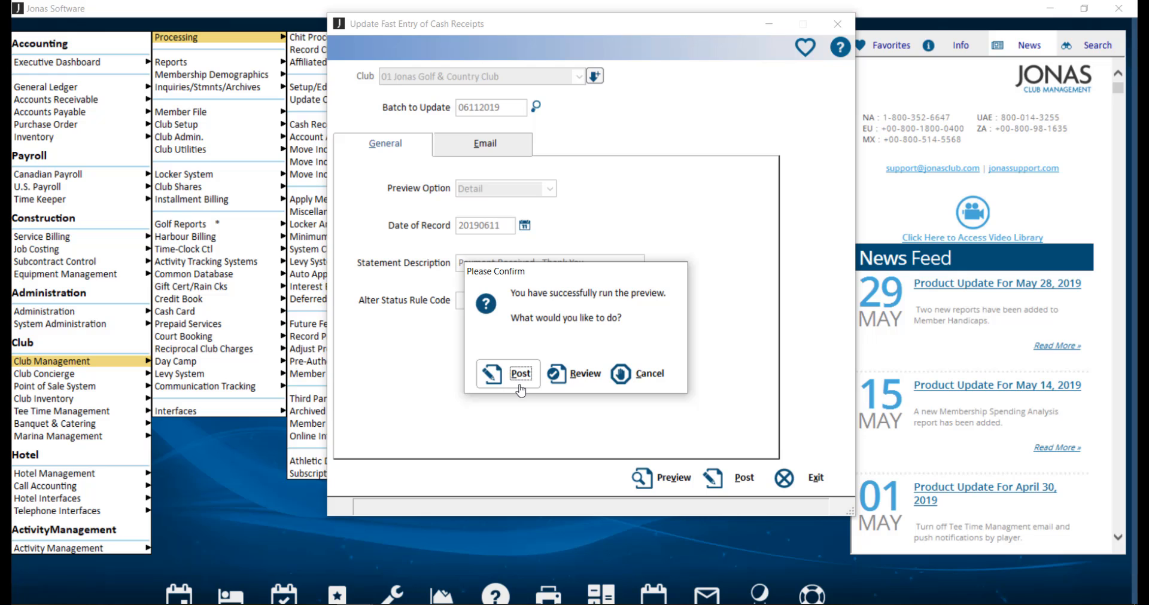